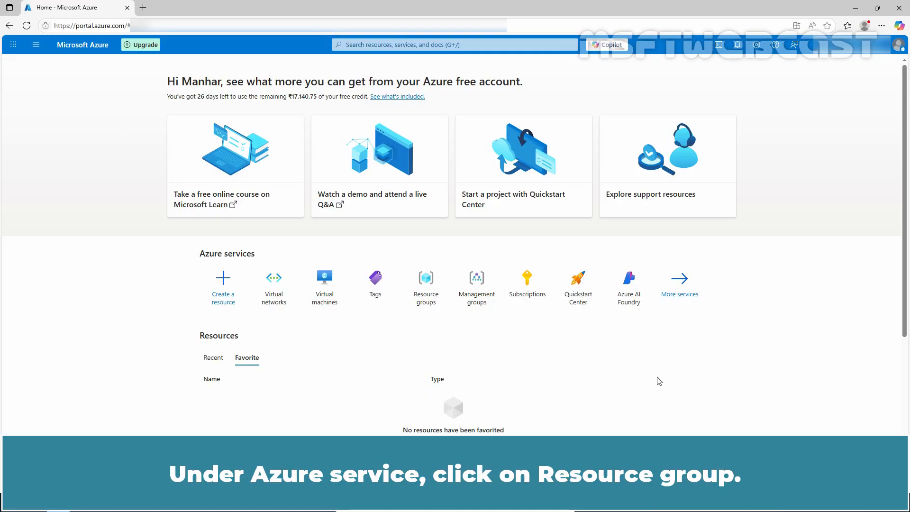
Step: Open YT-RG01 from the Resource groups list
click(426, 282)
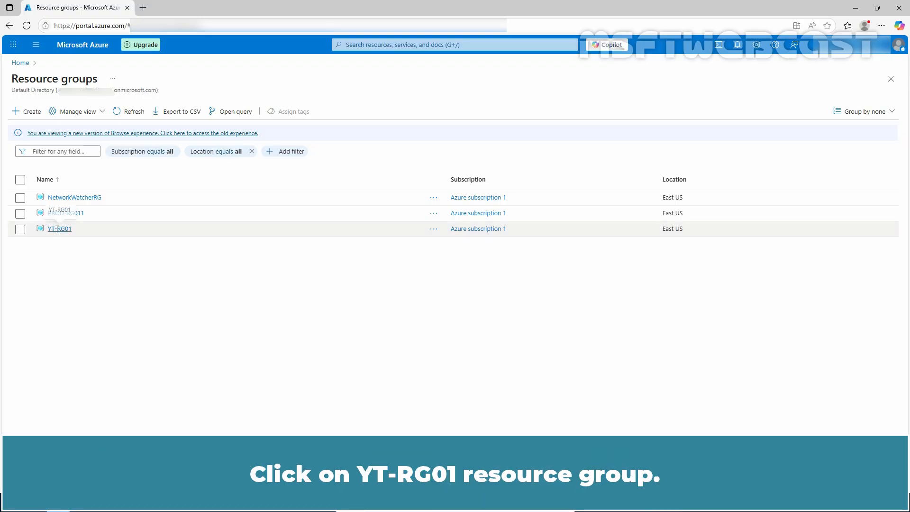
click(60, 228)
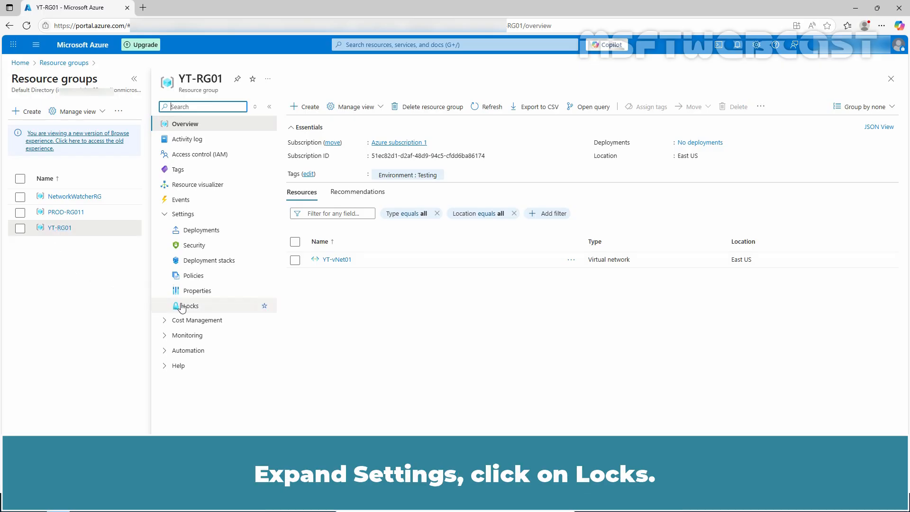
Step: Add a Delete lock 'Lock_YT-RG01' noted 'Prevent deleting the resource group' to YT-RG01
click(190, 306)
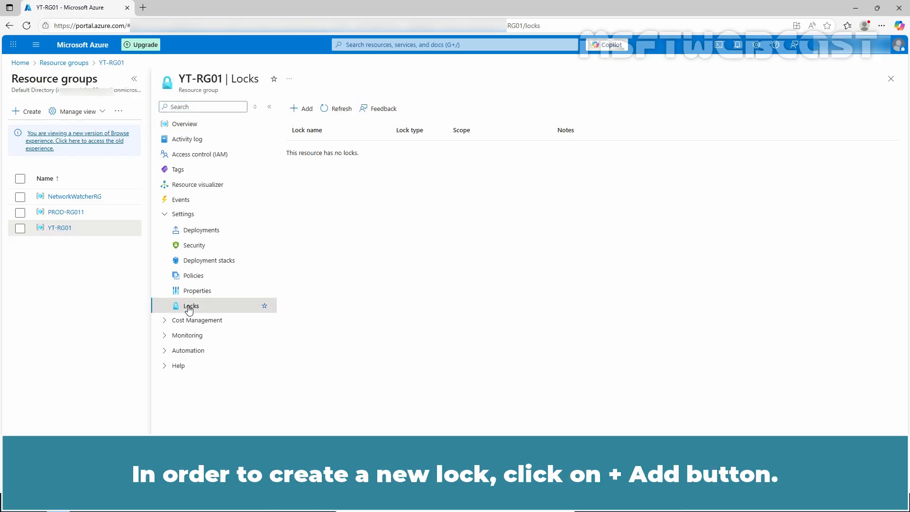
click(300, 109)
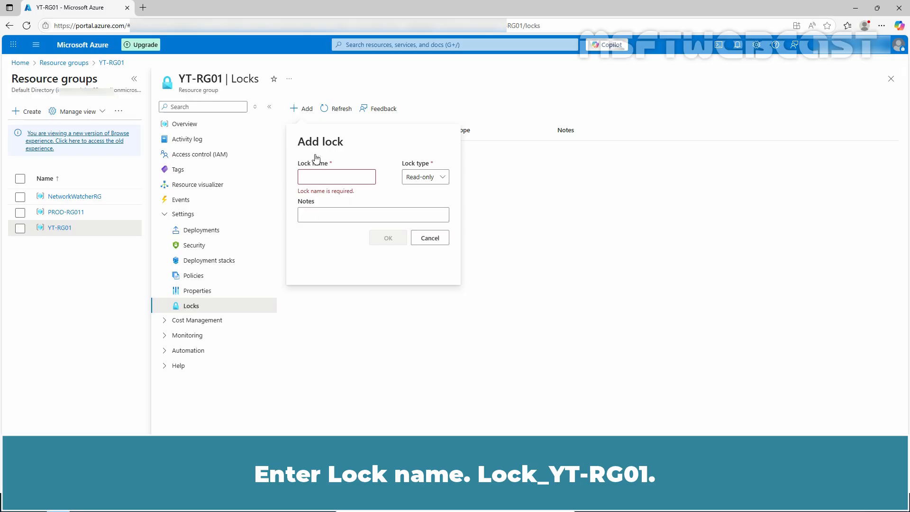
text(Lock_YT-RG01)
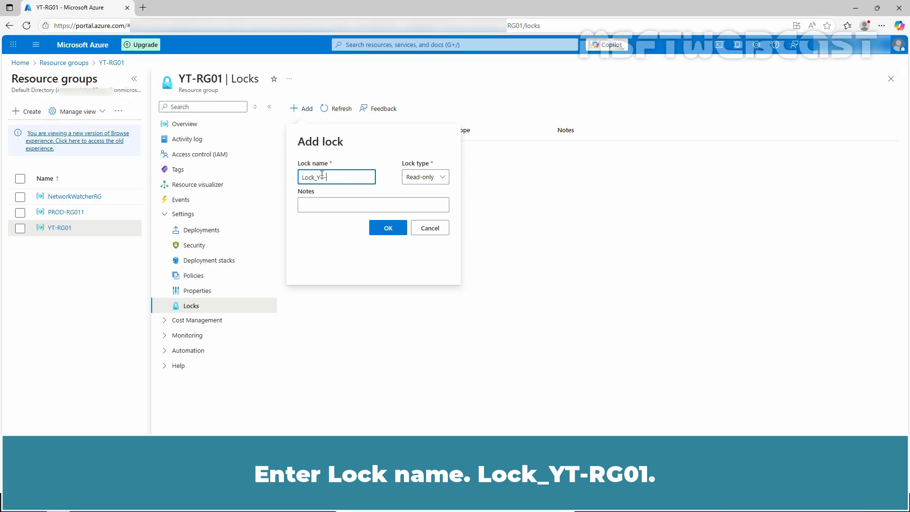
text(Prevent deleting the resource)
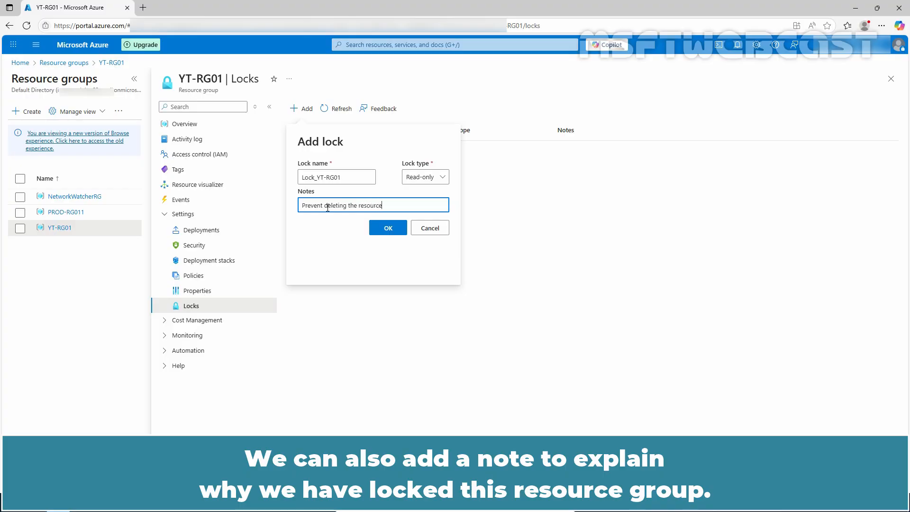
text(group)
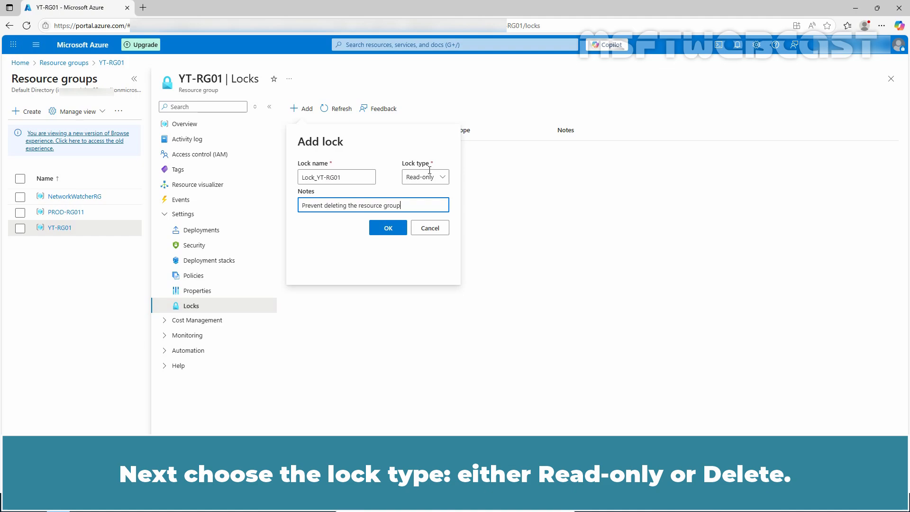
click(425, 177)
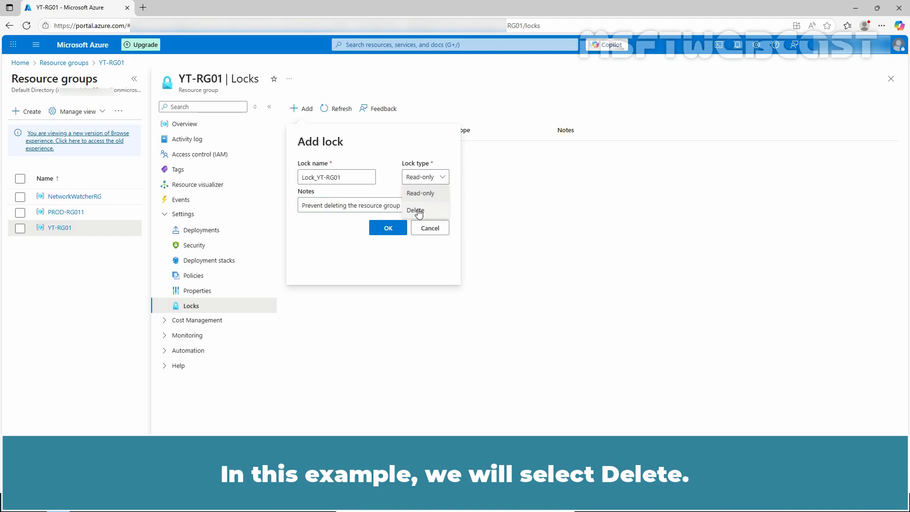
click(416, 210)
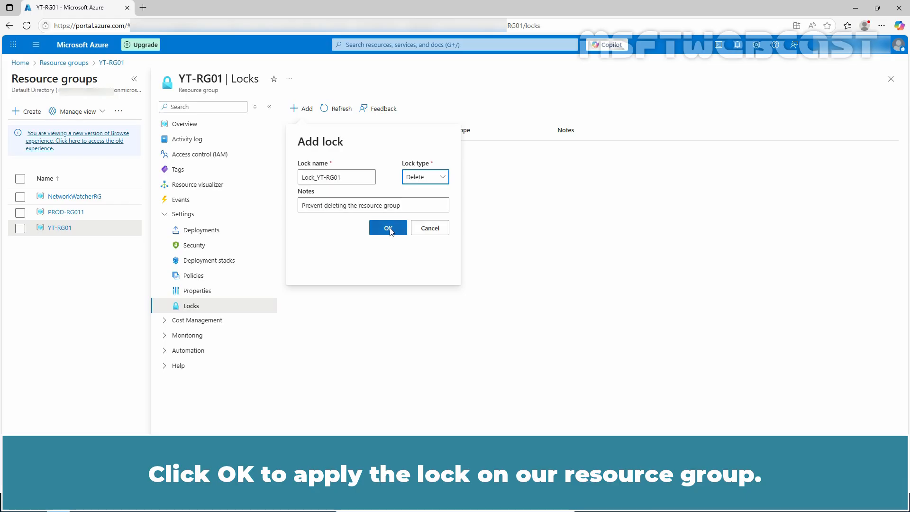
click(388, 228)
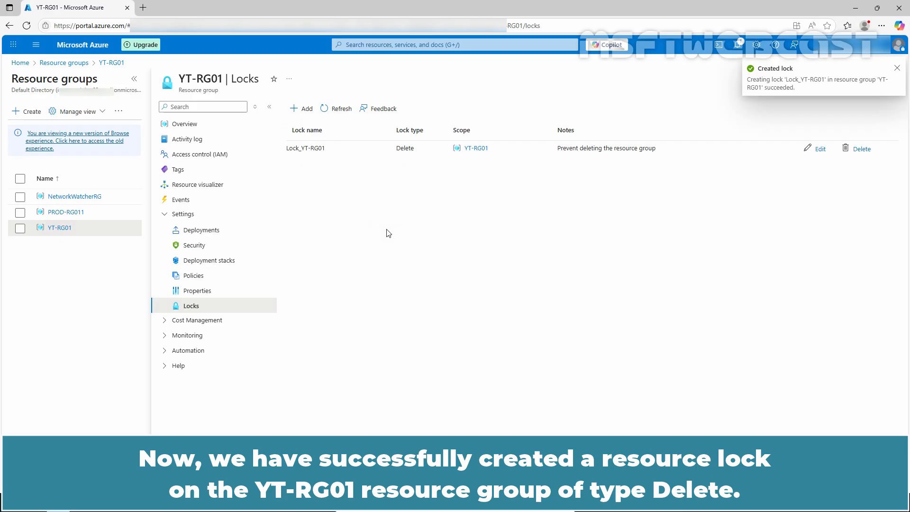
click(897, 68)
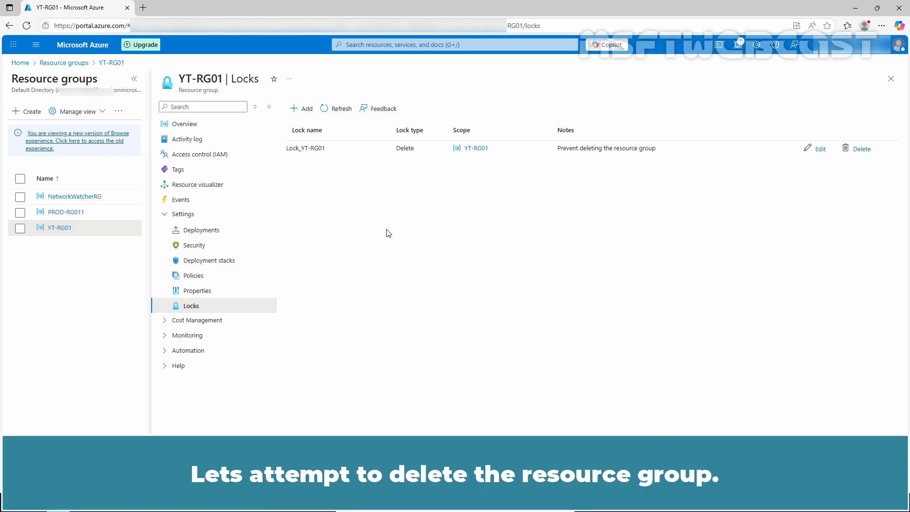
Step: Try to delete YT-RG01 from its overview and confirm; the lock blocks it
click(184, 124)
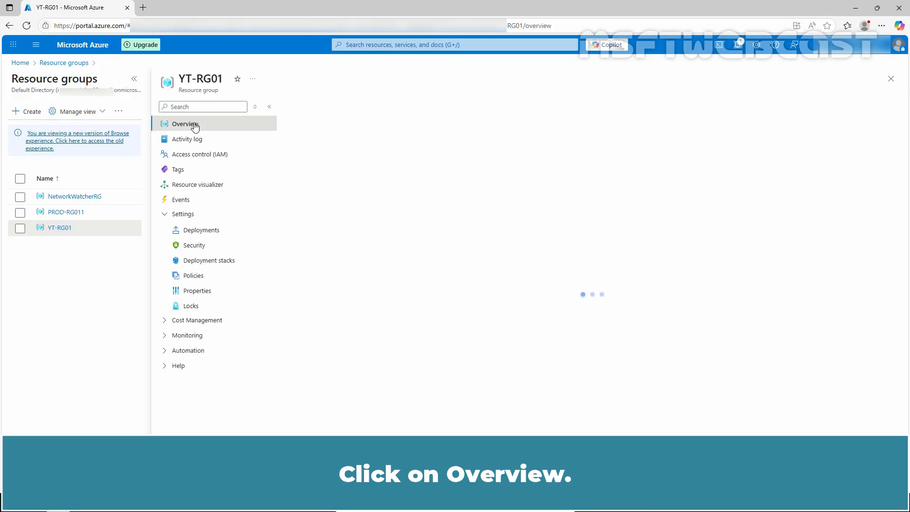
click(186, 124)
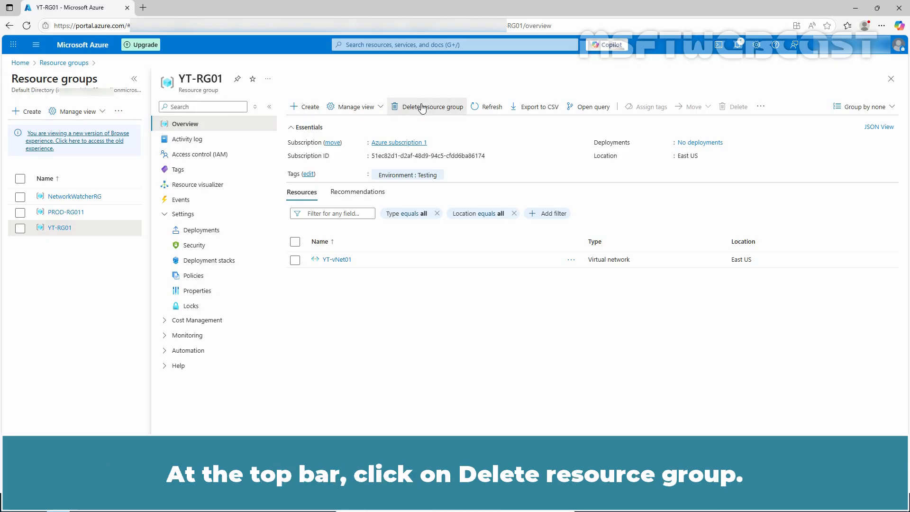
click(428, 106)
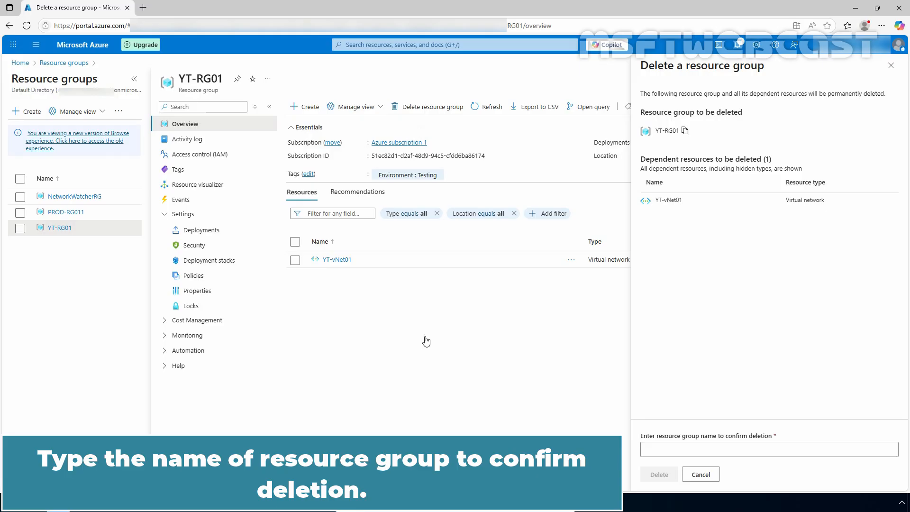
text(YT)
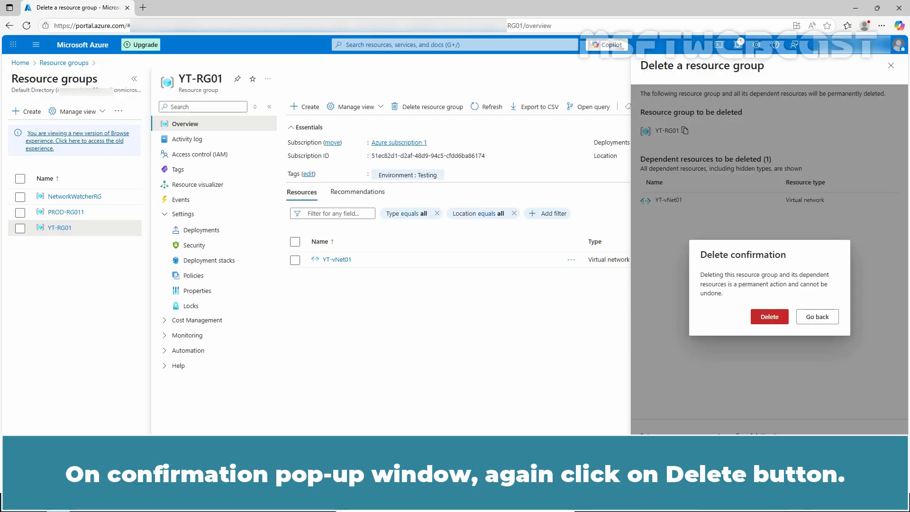
click(769, 316)
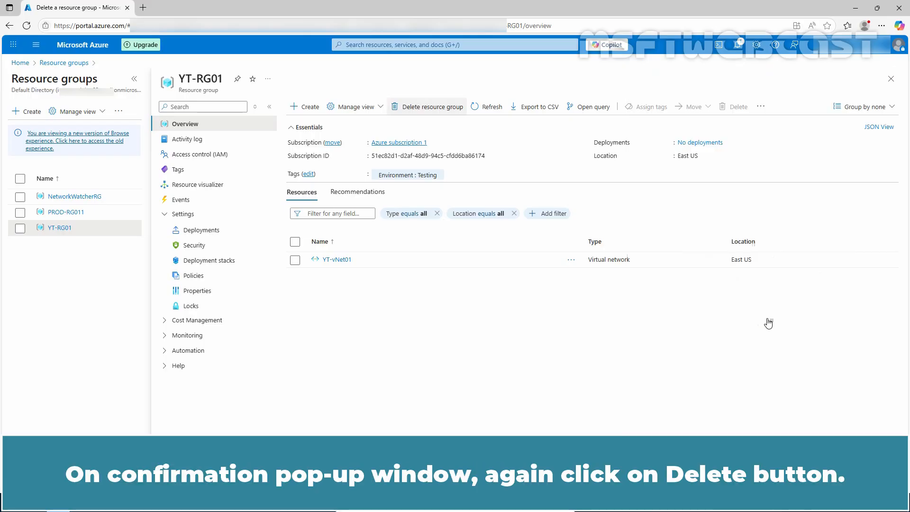
click(431, 106)
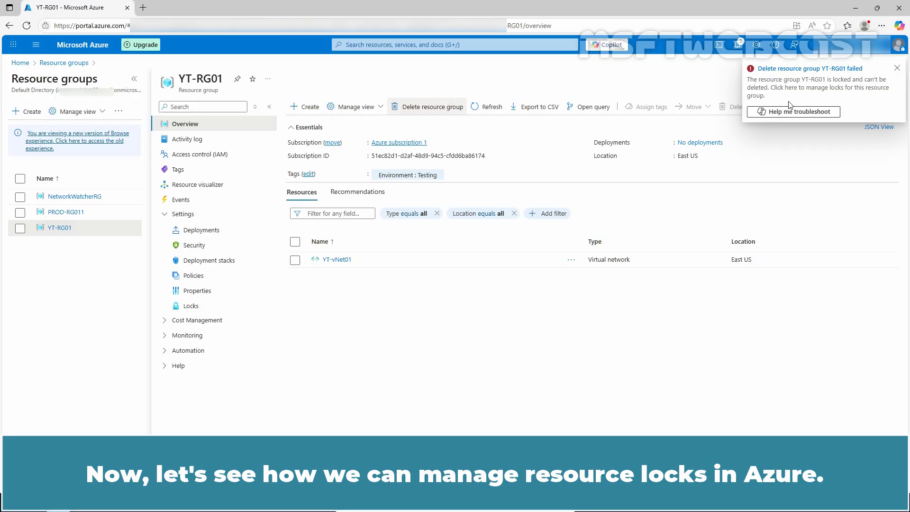
Step: Change Lock_YT-RG01 to Read-only with note 'Read-only Lock on this resource group'
click(191, 305)
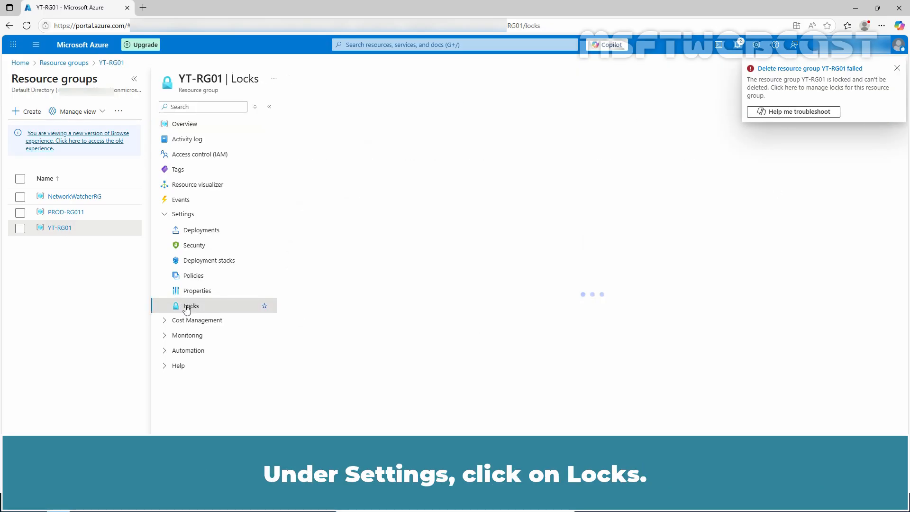
click(191, 306)
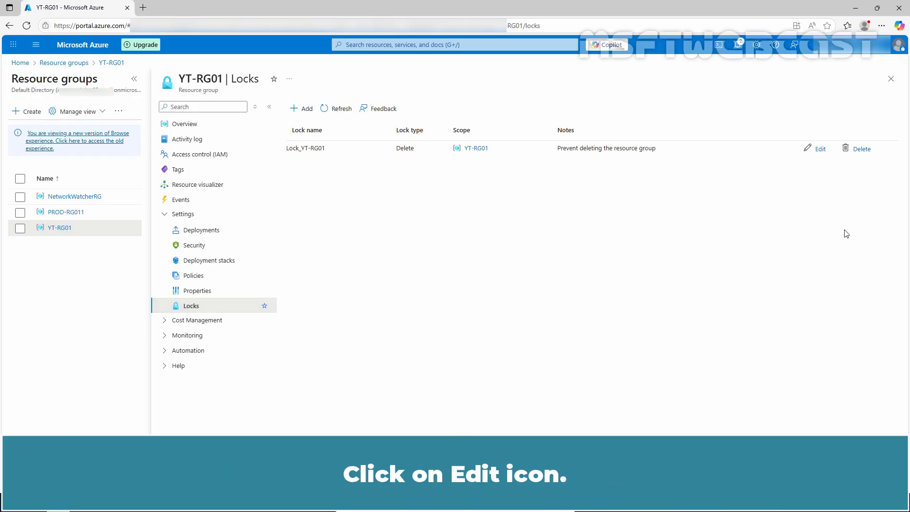
click(819, 148)
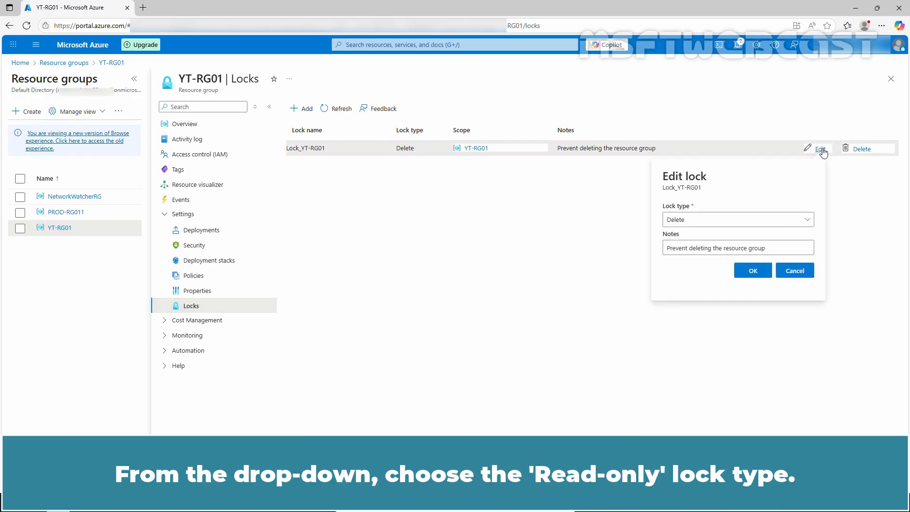
click(737, 219)
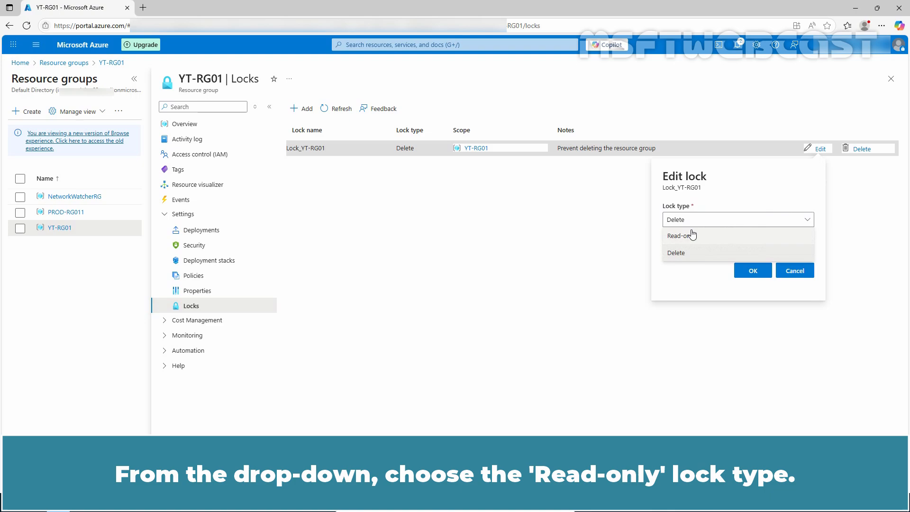
click(680, 235)
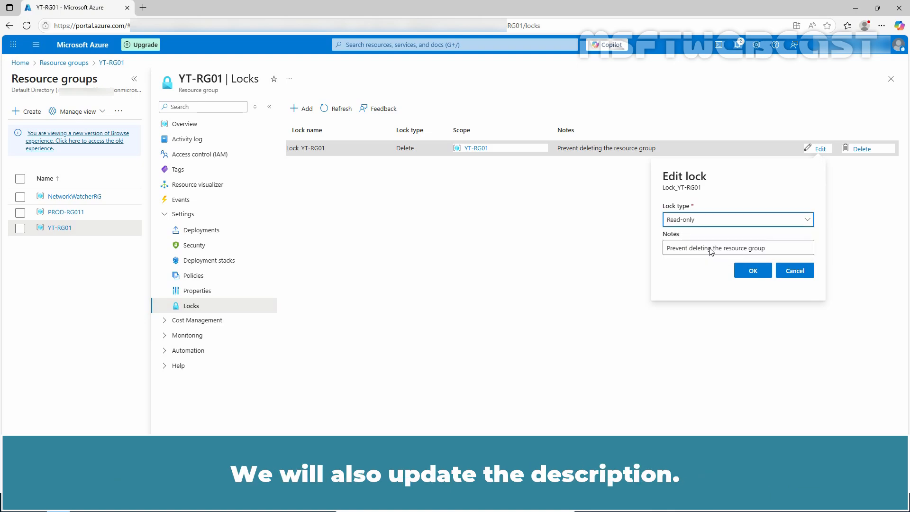
text(Read-only Lock on this resource group)
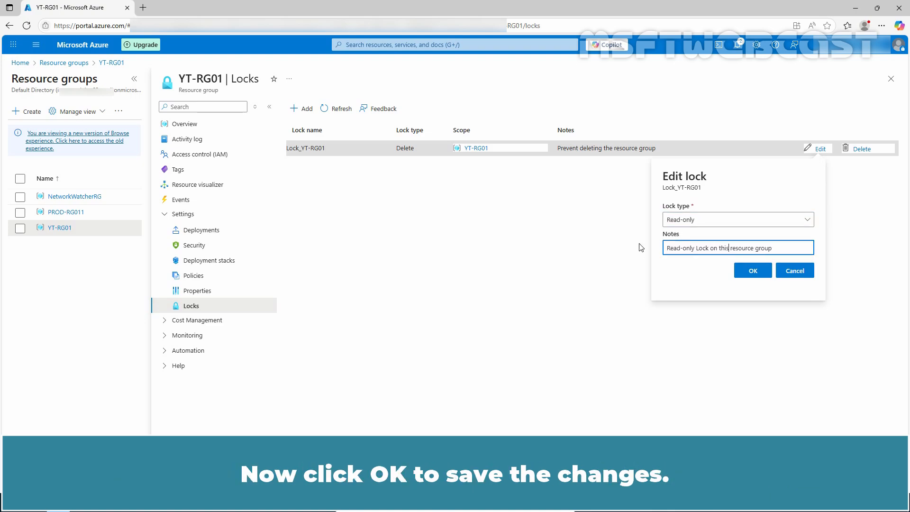
click(753, 270)
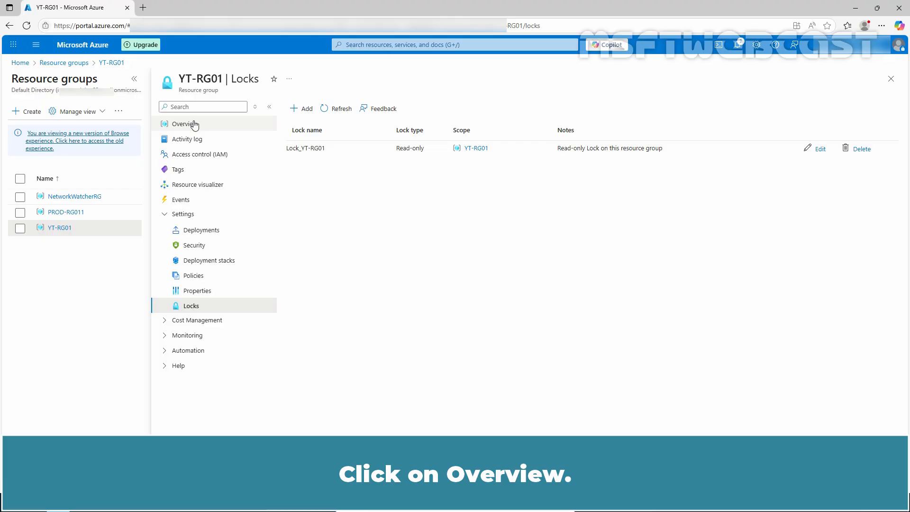
Step: Open YT-vNet01's Locks page to see the inherited Read-only Lock_YT-RG01
click(185, 124)
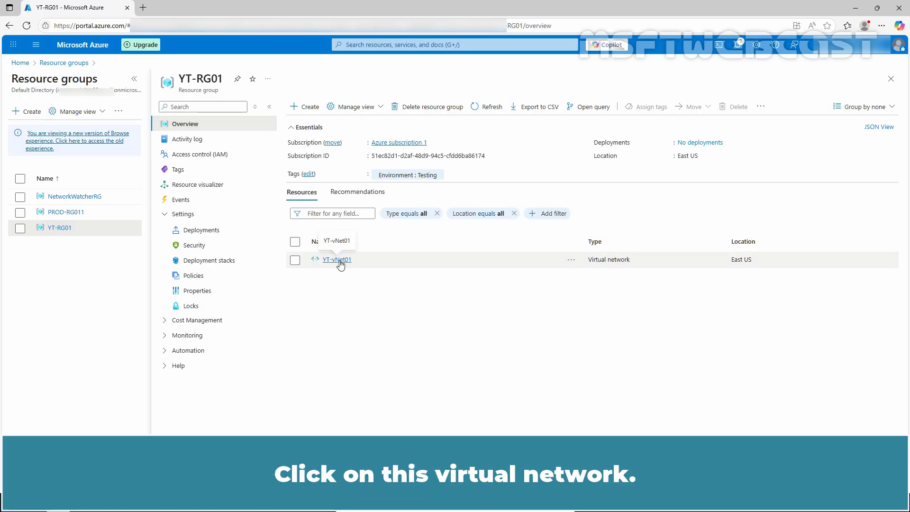
click(336, 260)
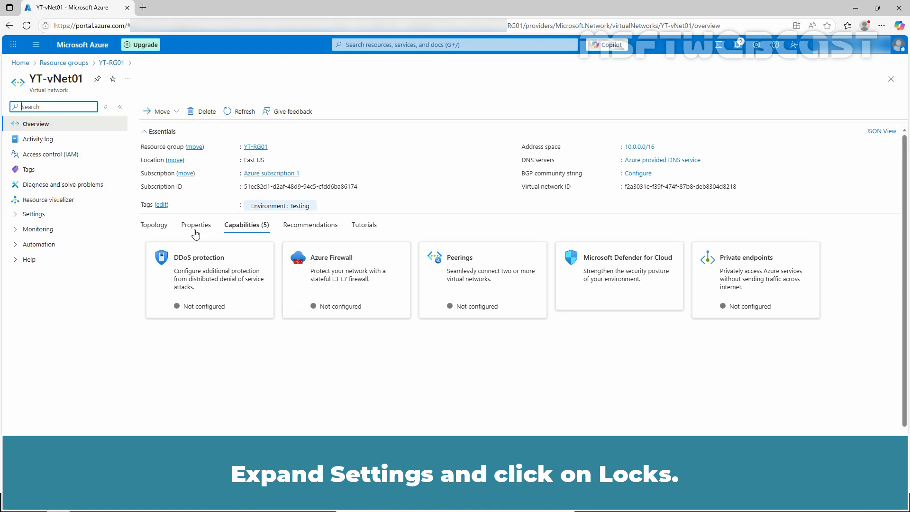
click(34, 214)
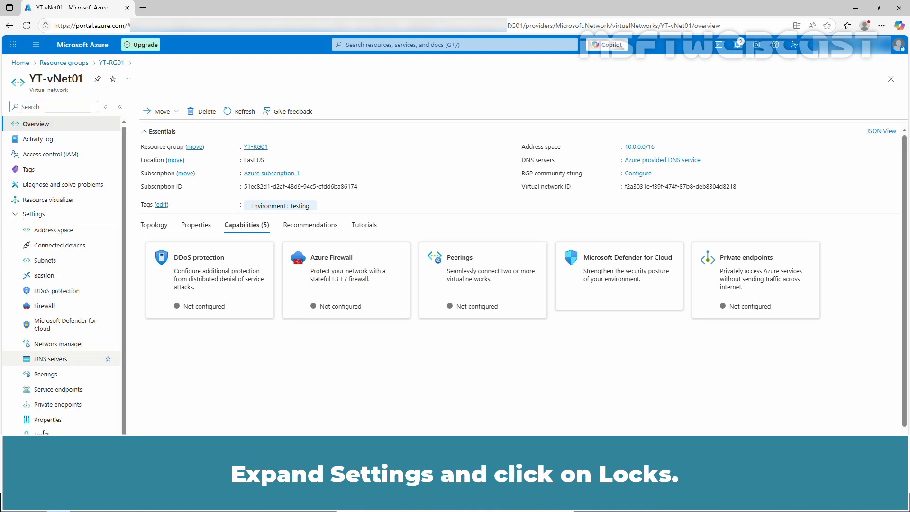
click(41, 434)
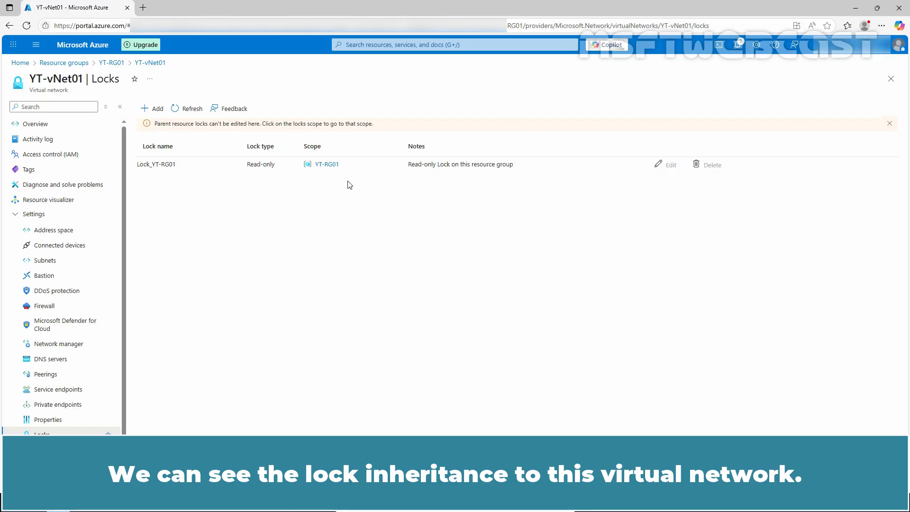
mouse_move(189, 136)
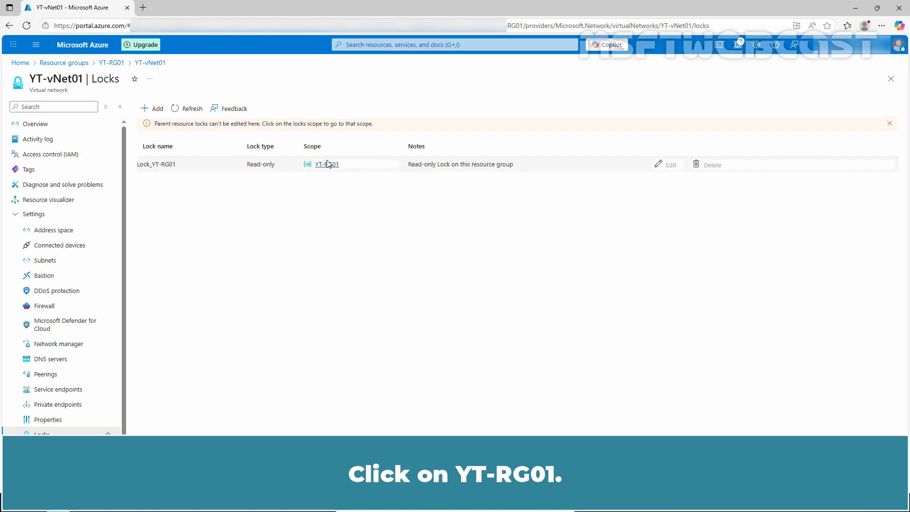
Step: Delete Lock_YT-RG01 from YT-RG01's Locks page, leaving no locks
click(327, 164)
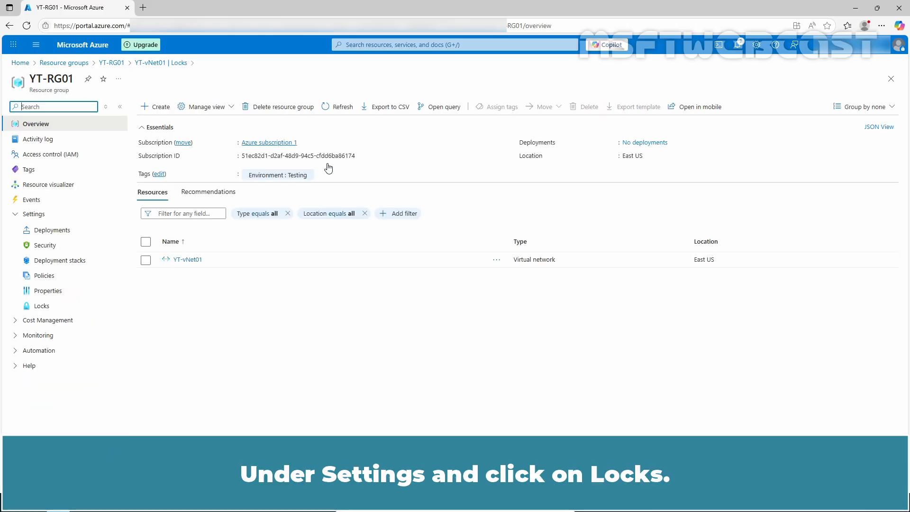
click(41, 306)
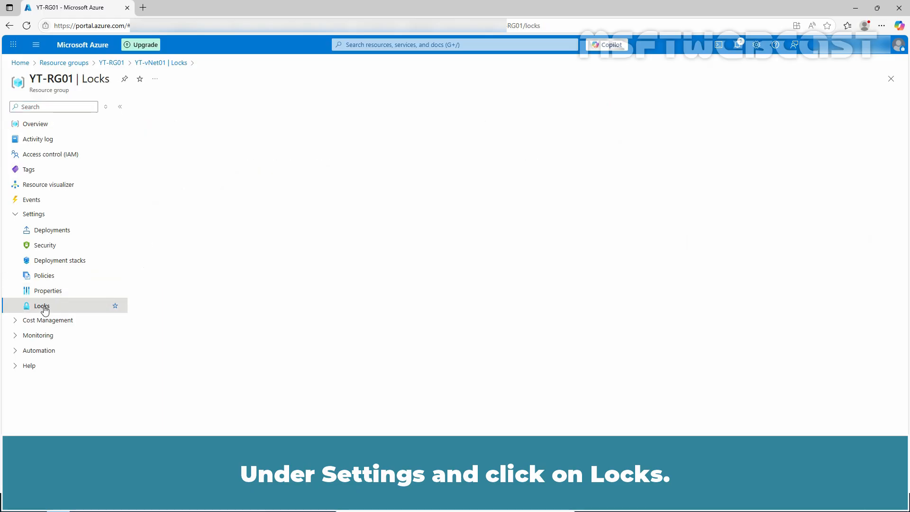
click(41, 306)
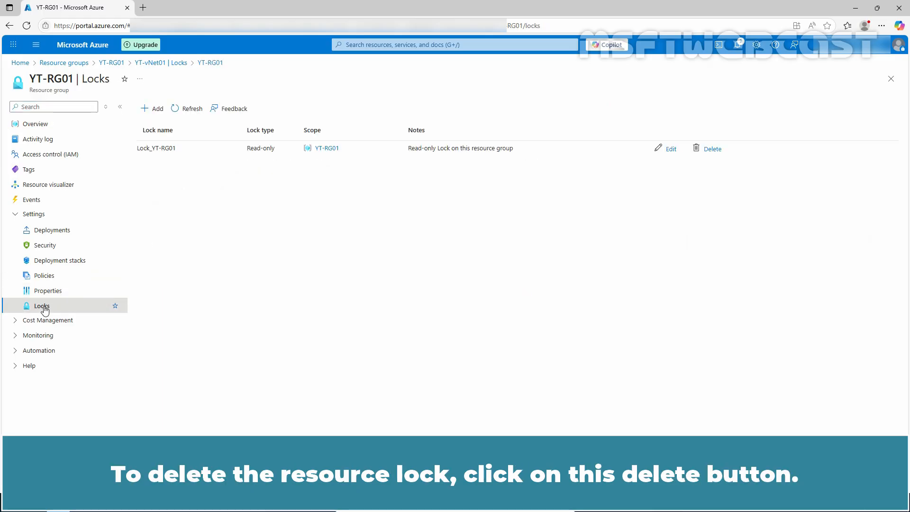
click(712, 148)
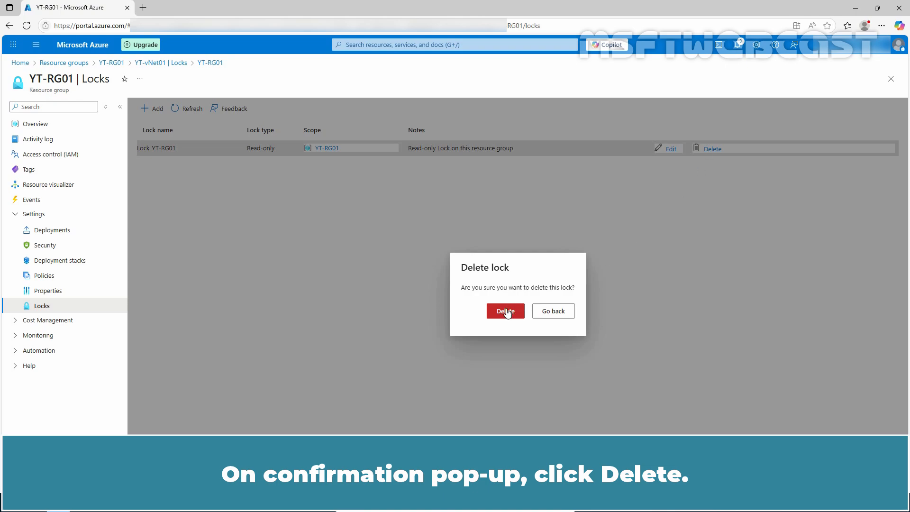
click(504, 311)
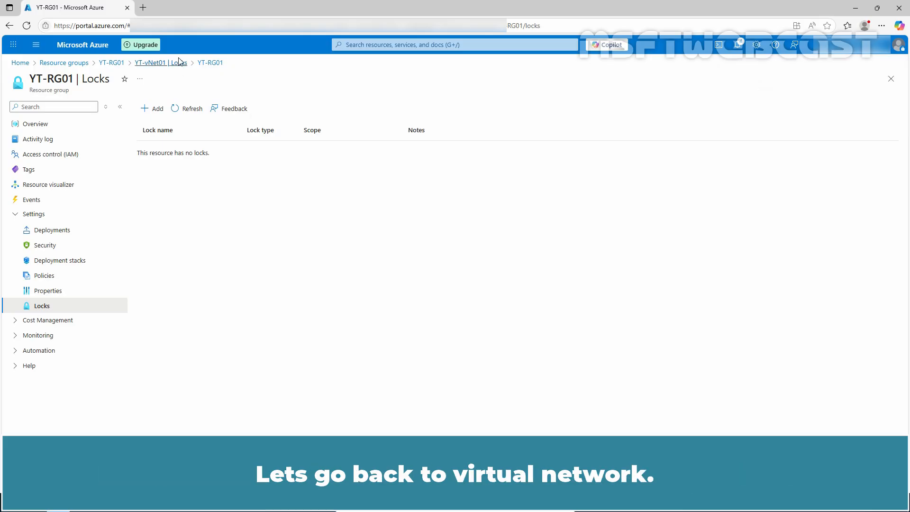
Step: Refresh YT-vNet01's locks and add Delete lock 'Dont-Delete' noted 'Dont Delete'
click(160, 62)
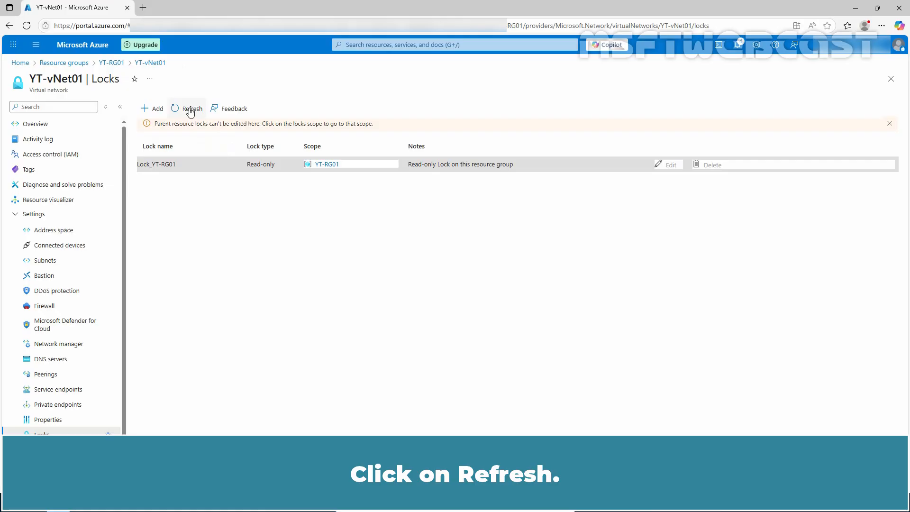
click(187, 108)
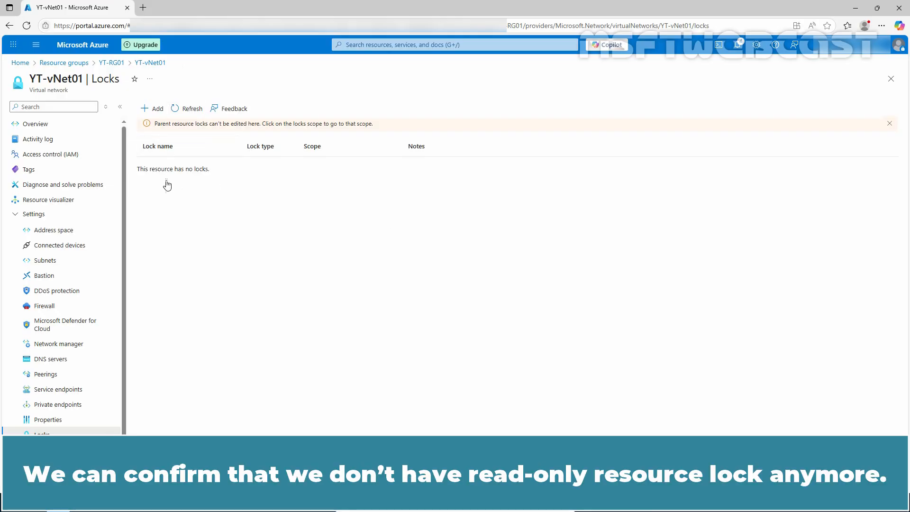
mouse_move(161, 181)
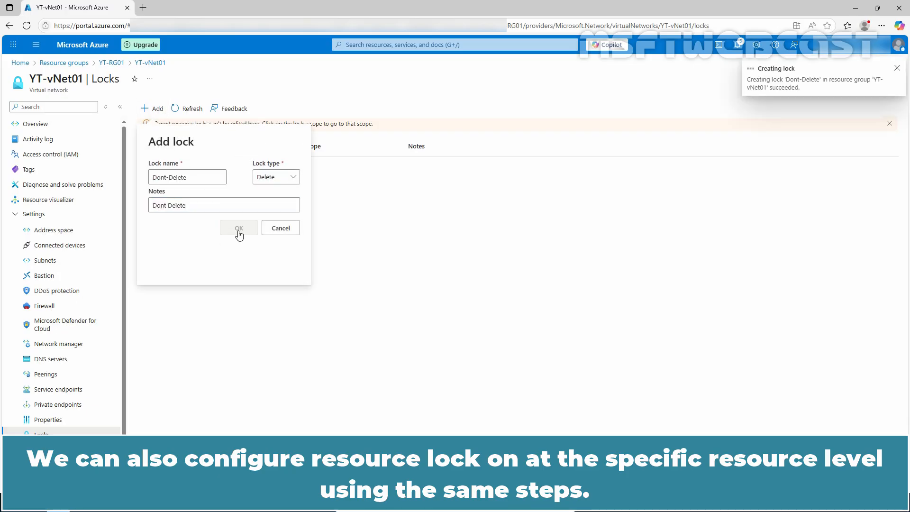
click(238, 227)
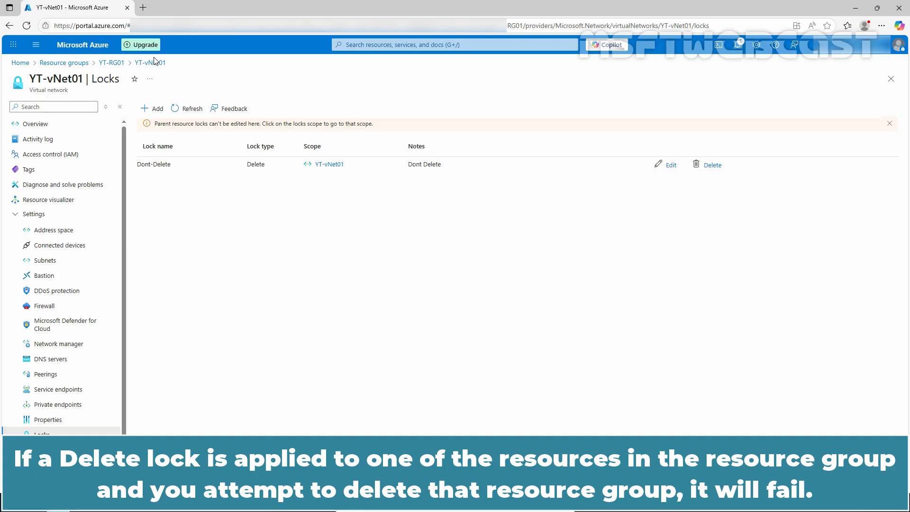
Step: Attempt deleting YT-RG01 again and confirm; deletion fails as locked
click(110, 62)
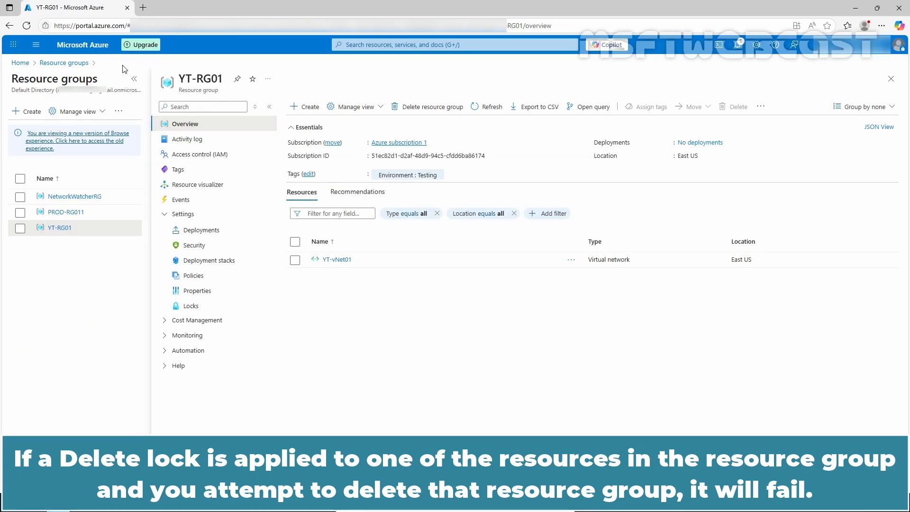
click(432, 106)
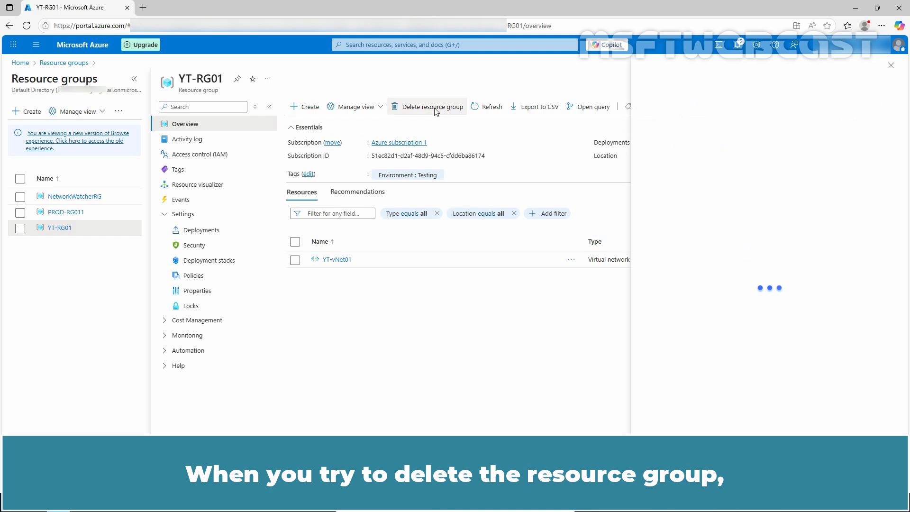
click(432, 106)
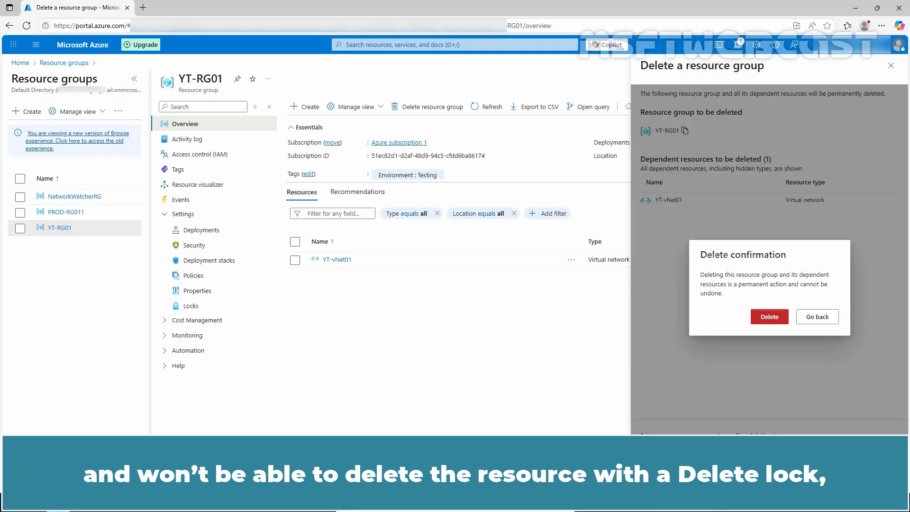
click(769, 316)
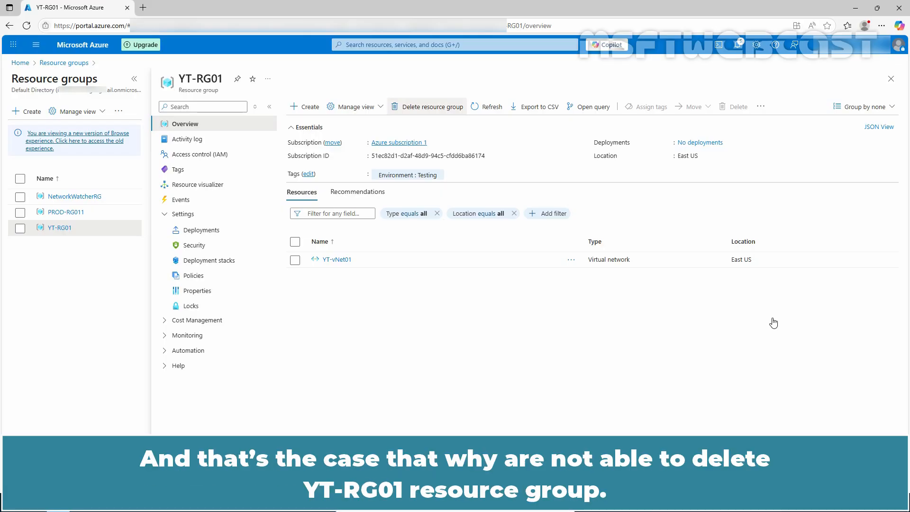
click(432, 106)
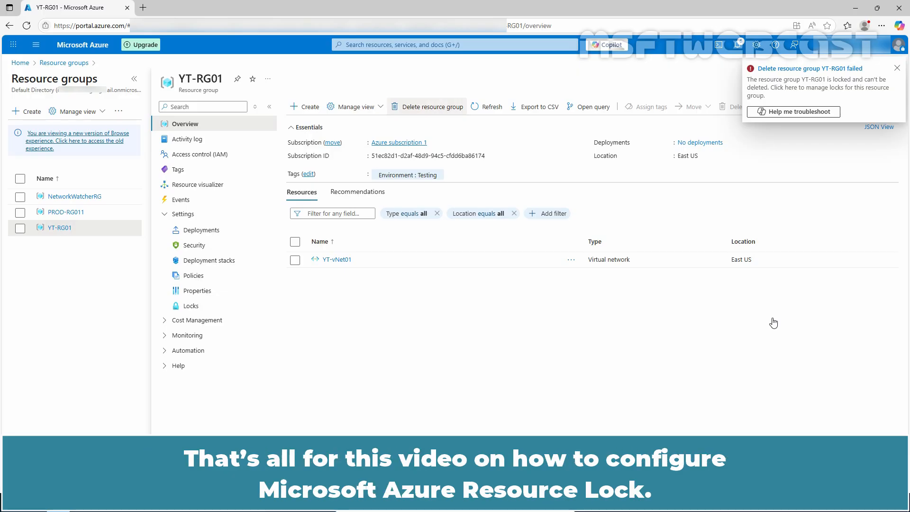
click(897, 68)
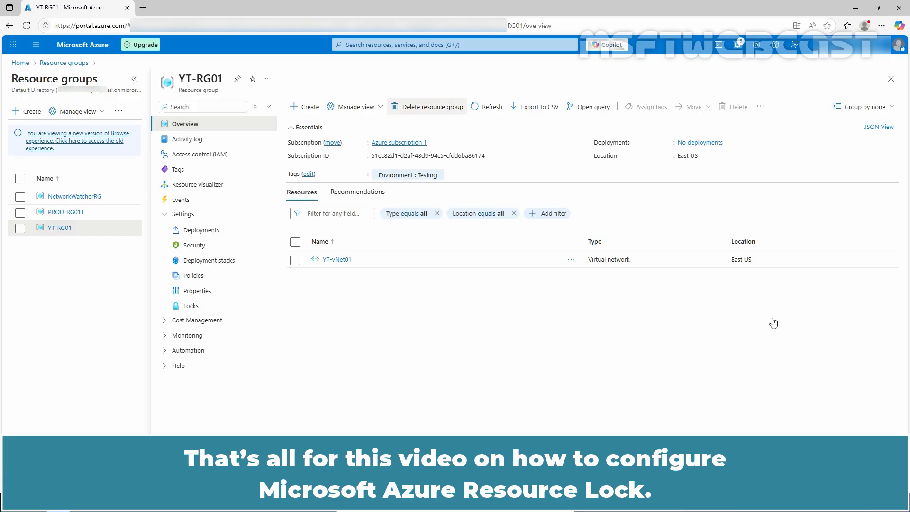